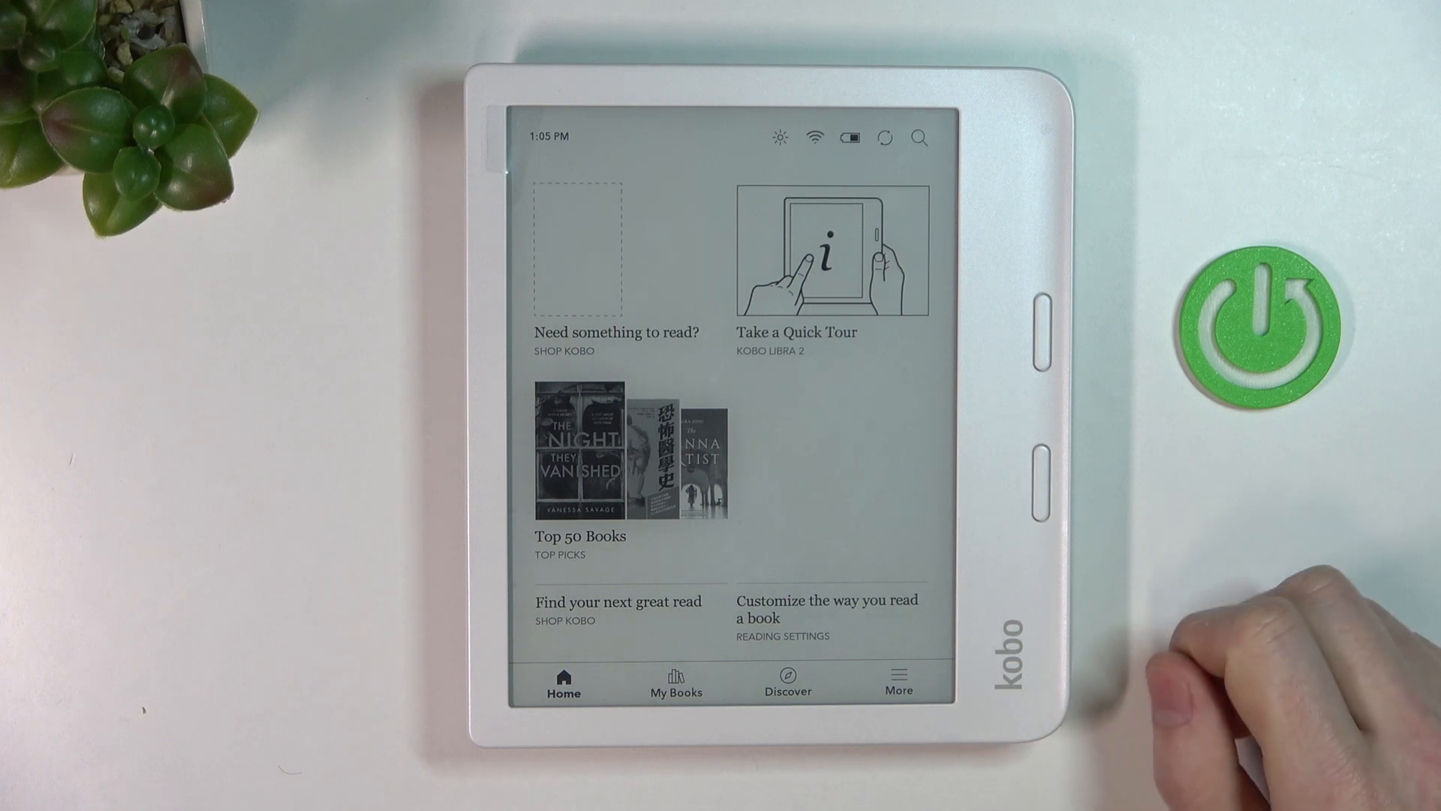
Reach the More options page, briefly entering and leaving Settings.
left_click(898, 682)
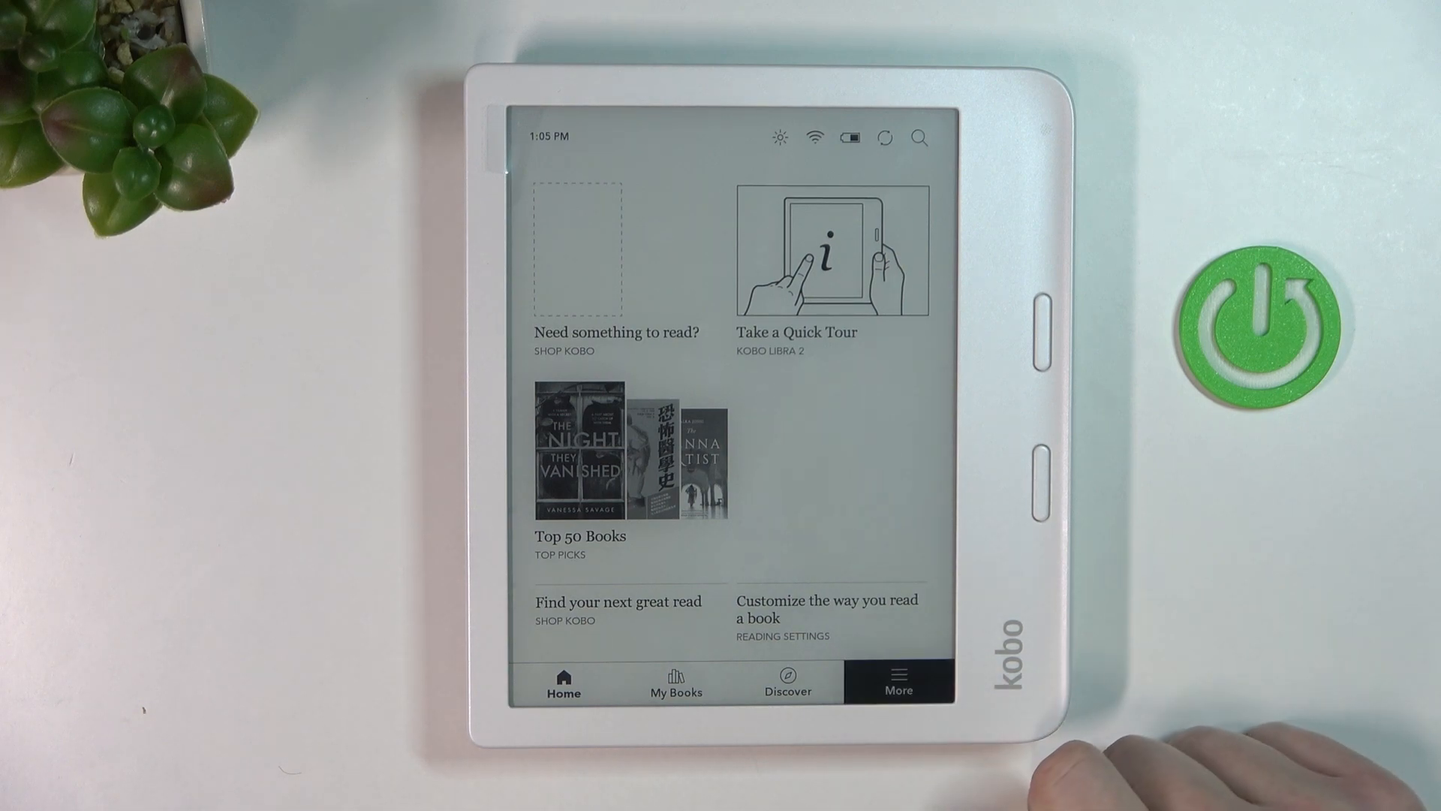
left_click(897, 682)
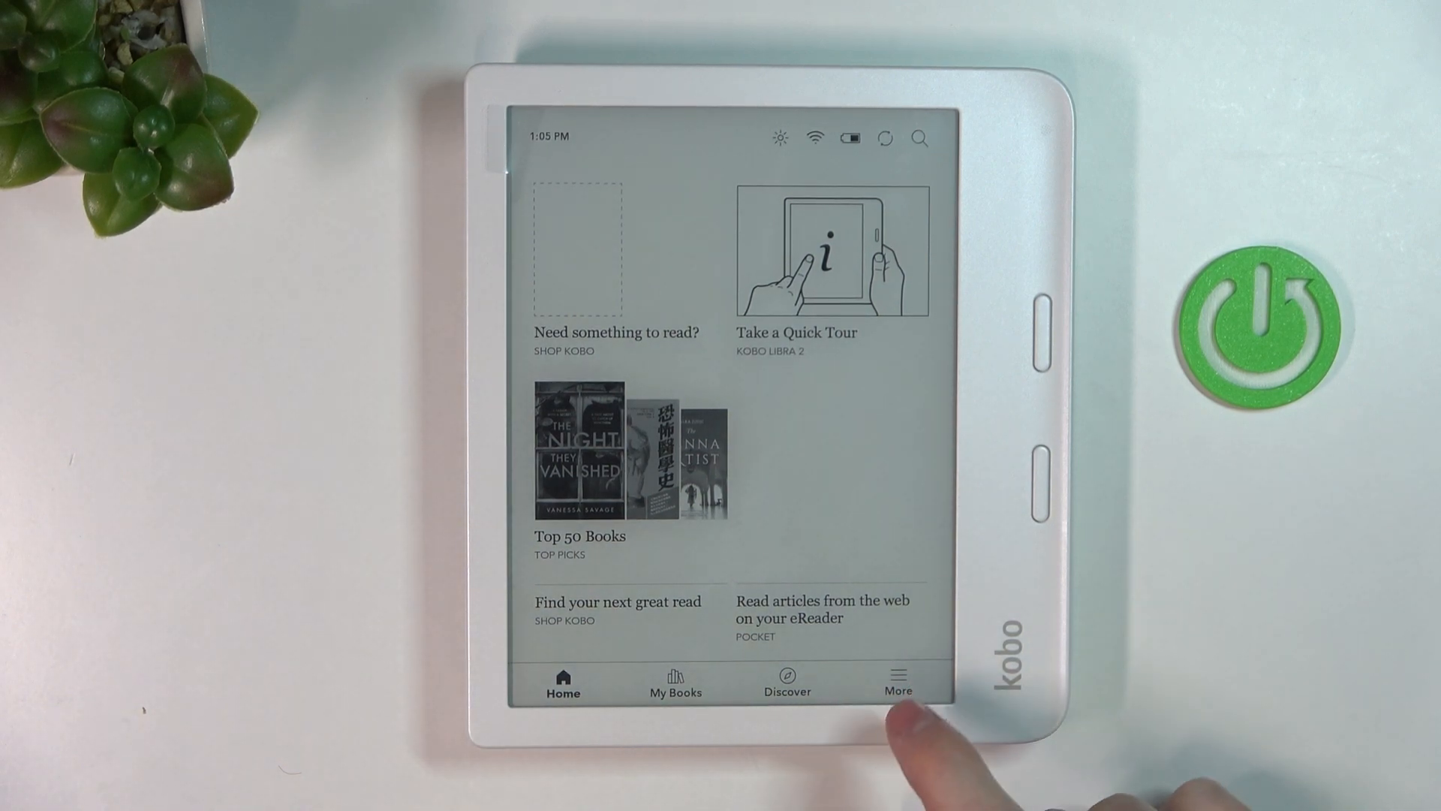
left_click(898, 682)
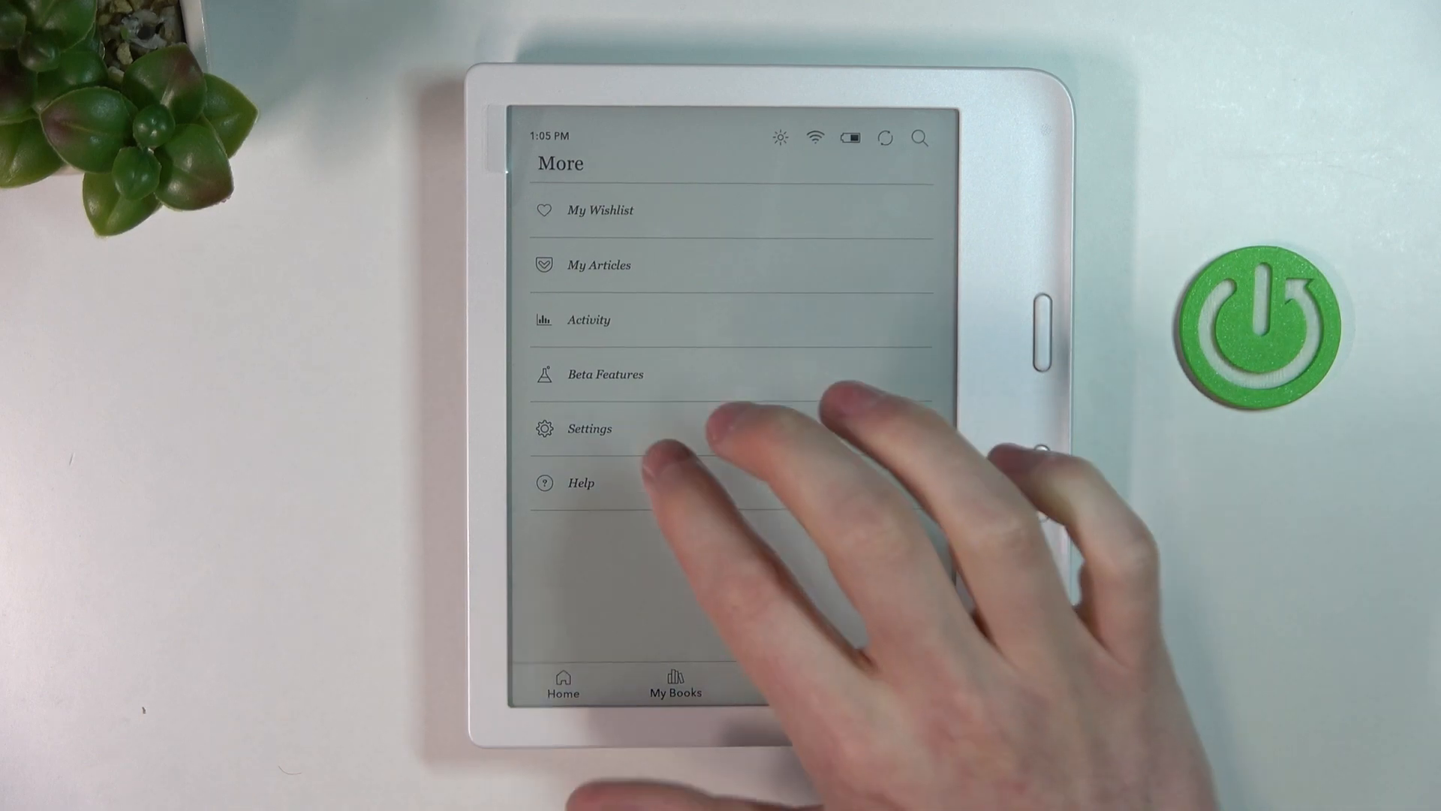
left_click(588, 428)
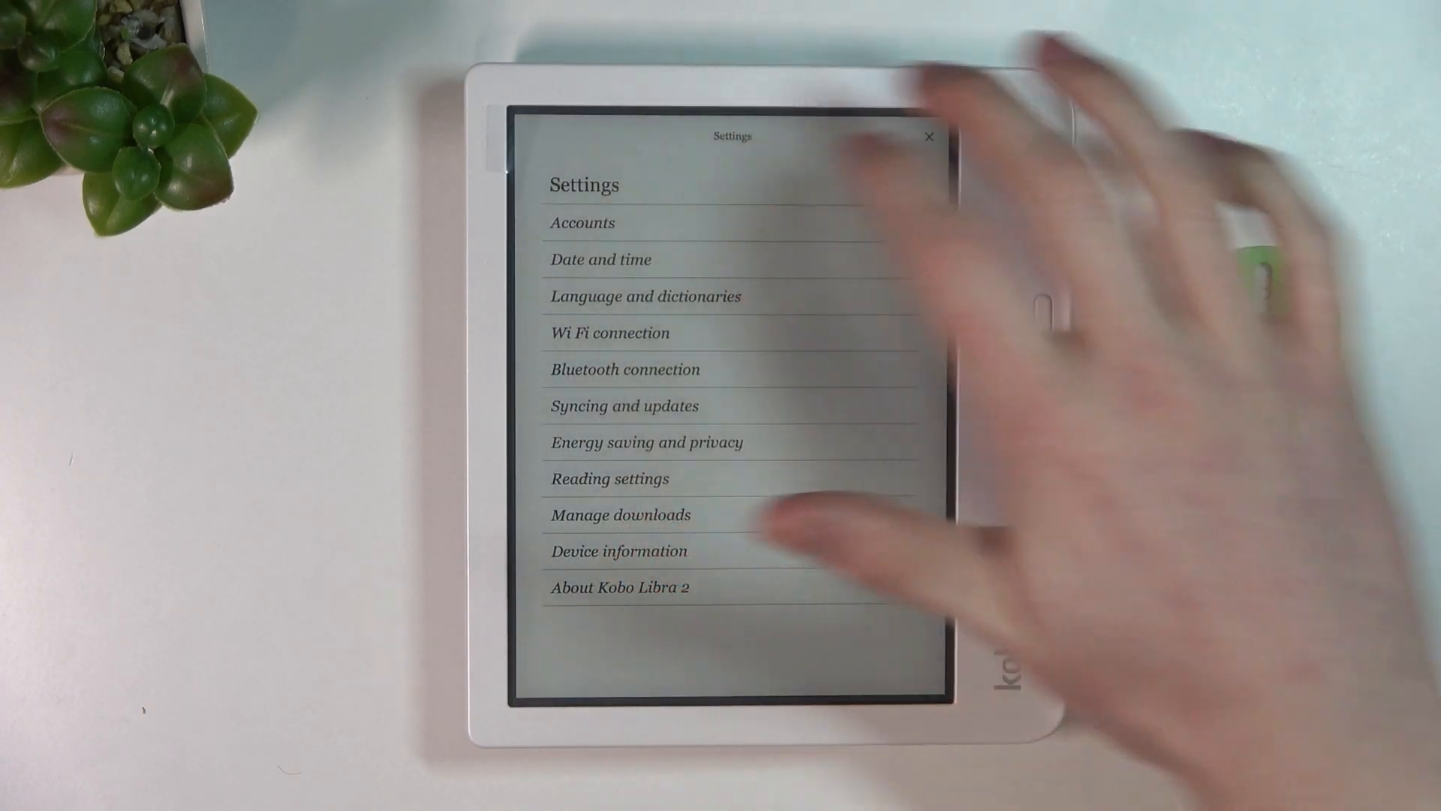
left_click(928, 136)
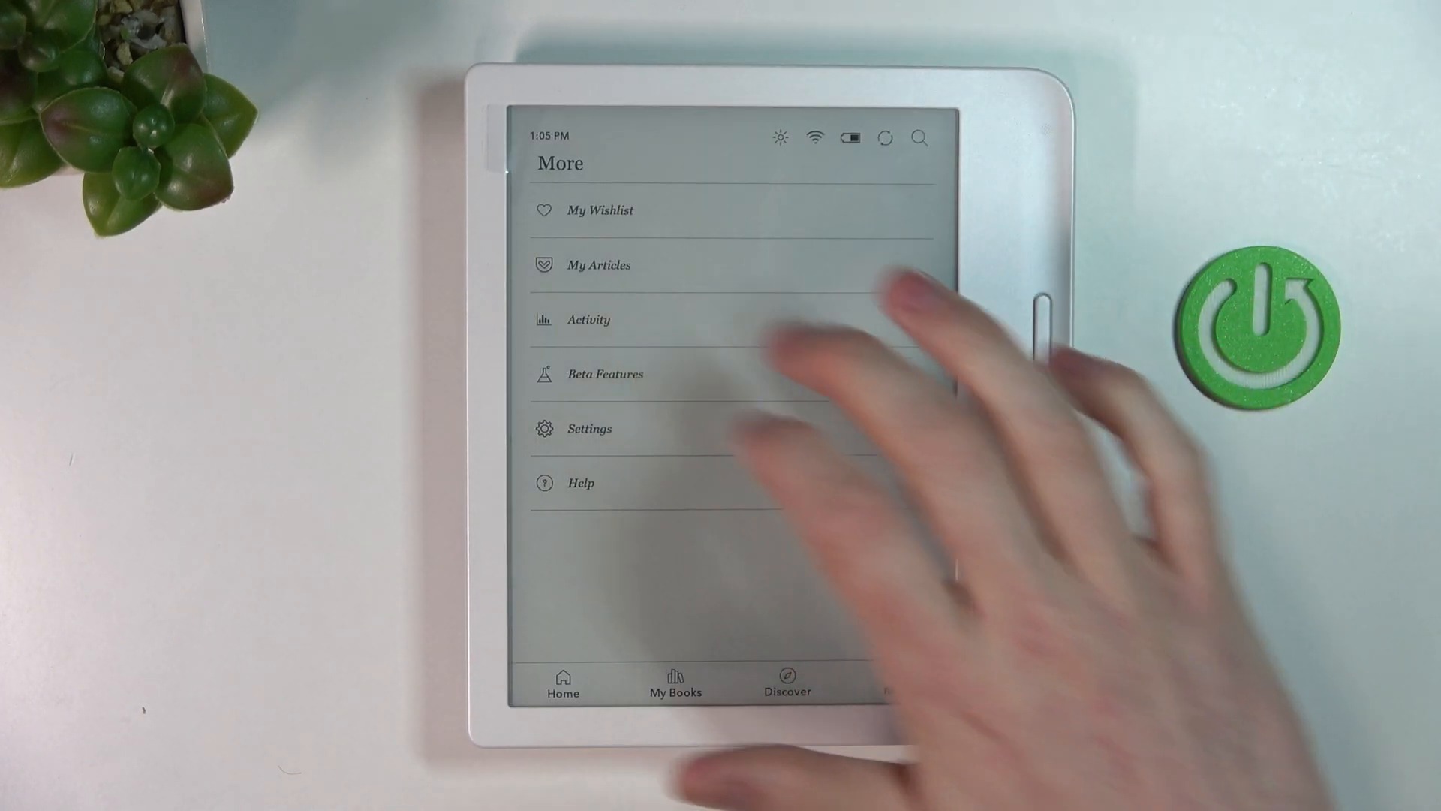
Start the Web Browser from Beta Features, landing on the Google home page.
left_click(603, 374)
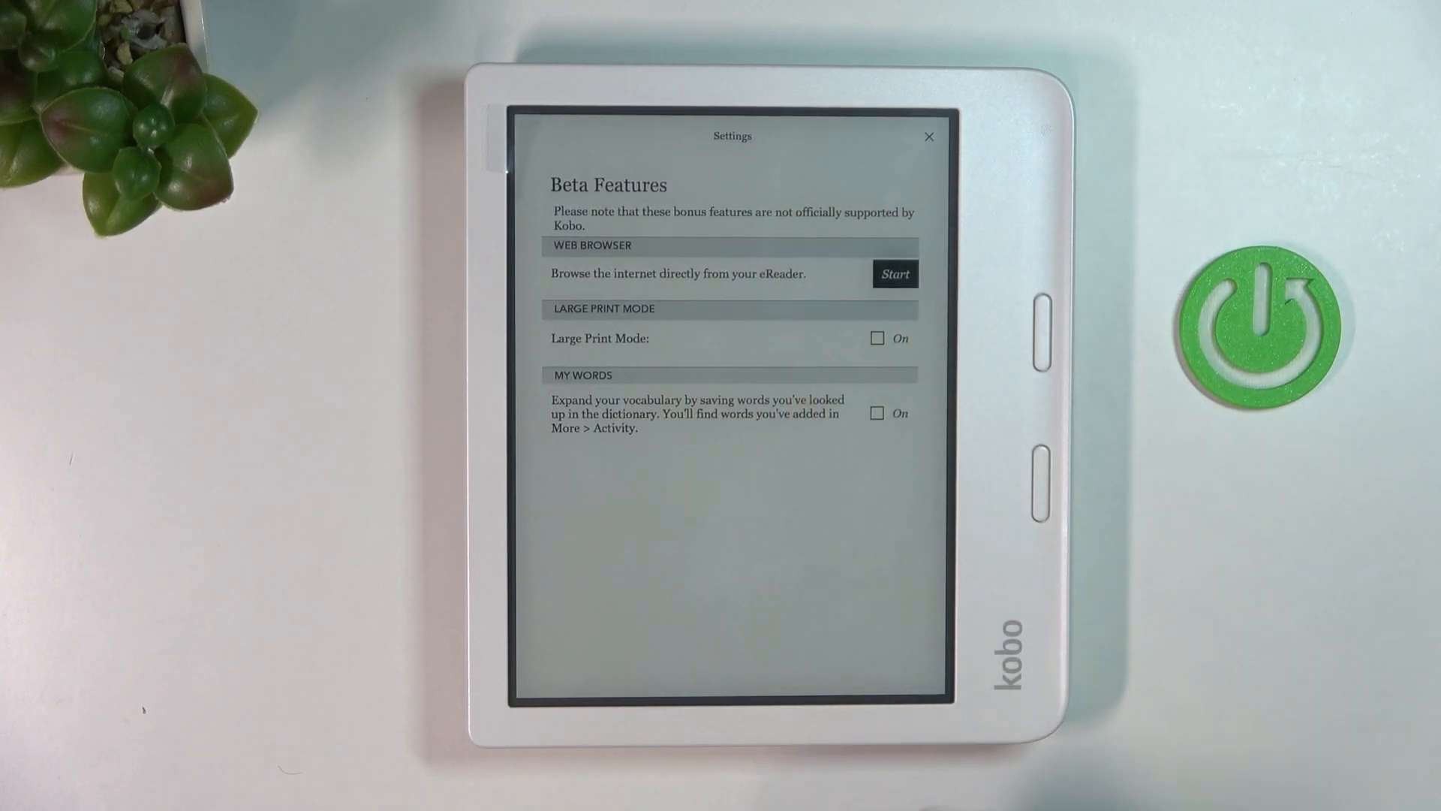
left_click(893, 273)
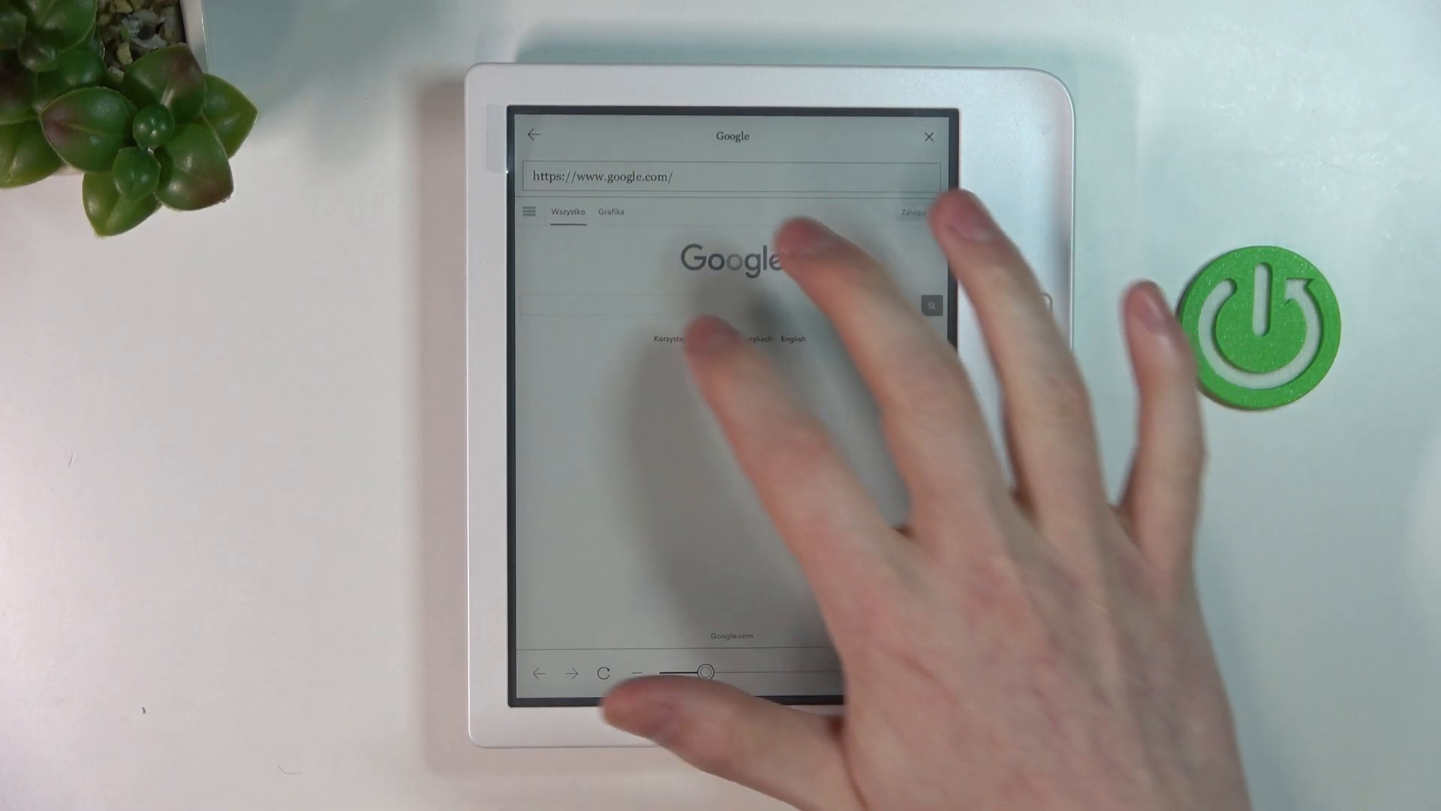
Enter 'wiki' in the Google search box so suggestions like Wikipedia appear.
left_click(727, 212)
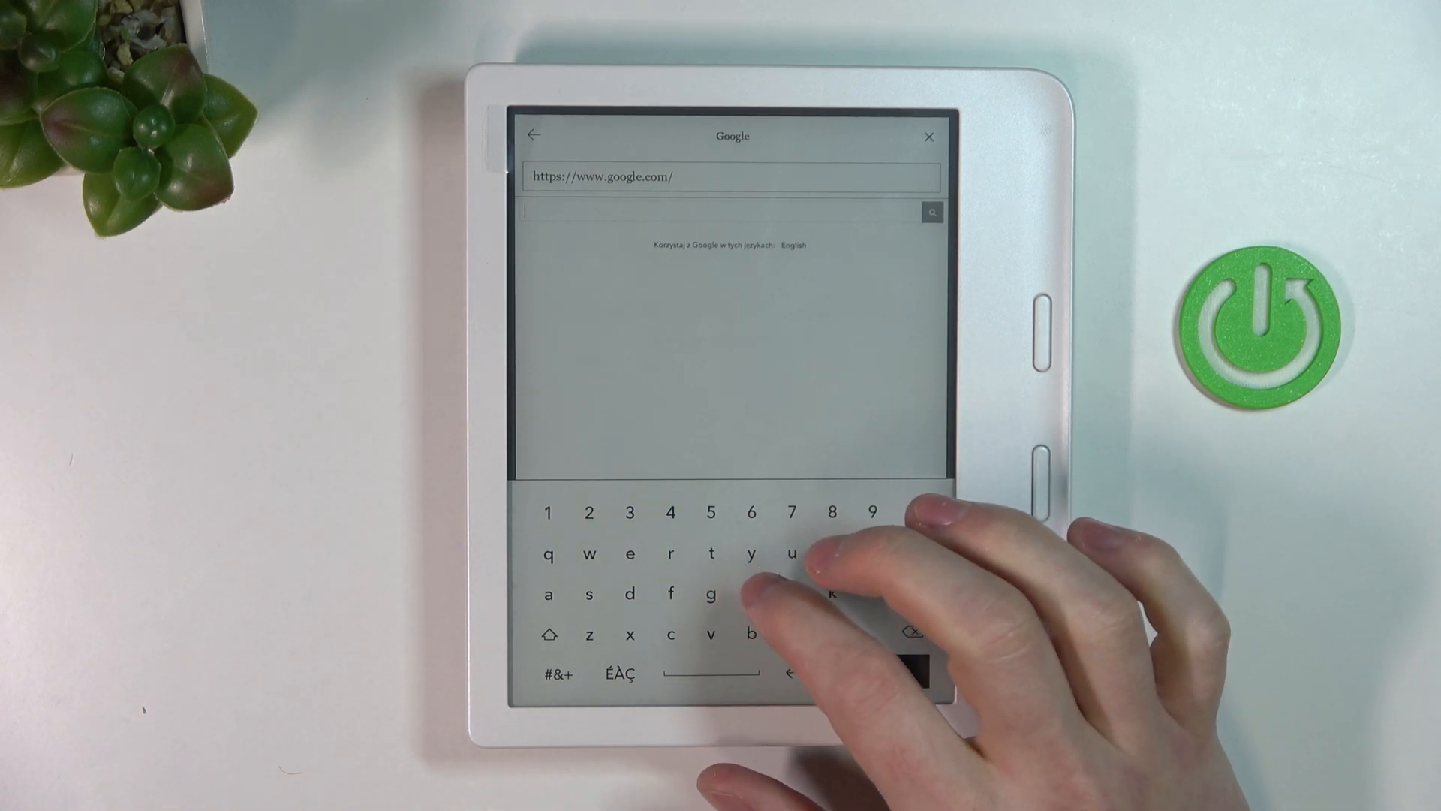
type("wiki")
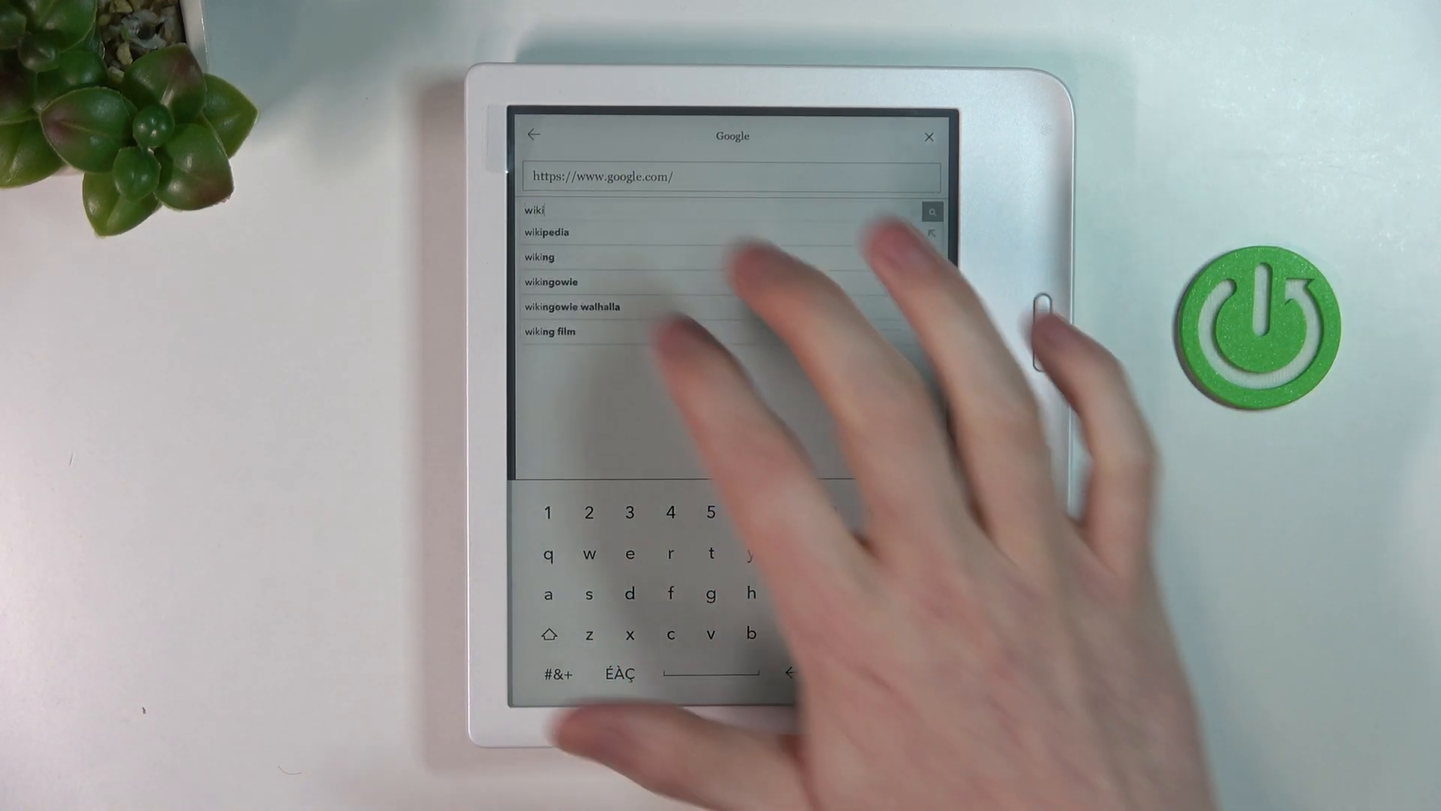